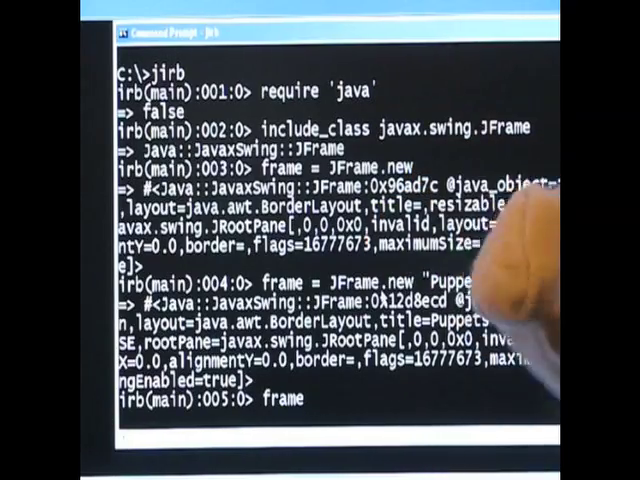
pyautogui.write('.set')
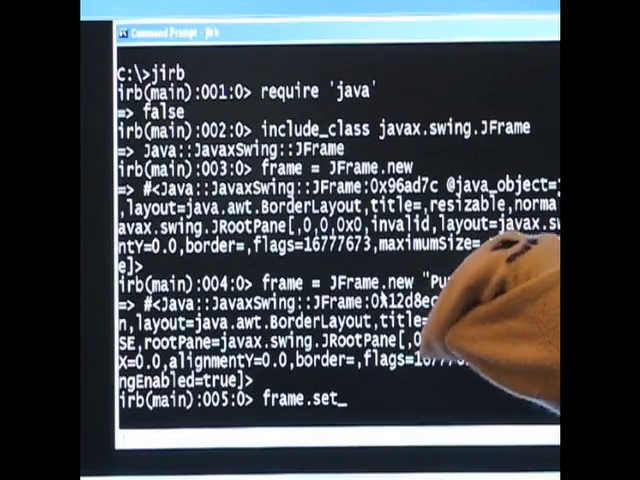
pyautogui.write('size(350, 200')
pyautogui.write('frame.set')
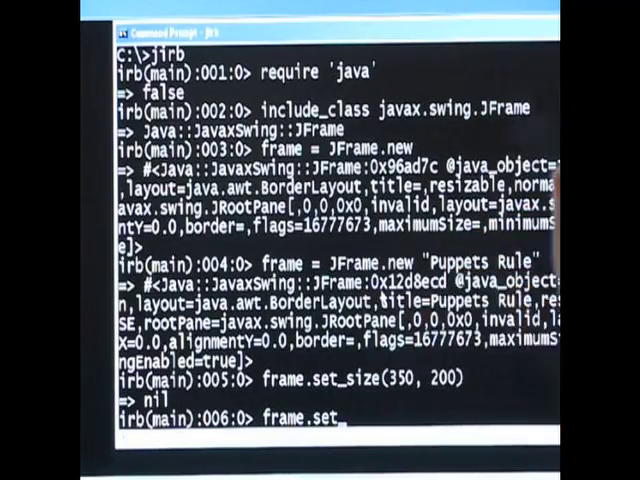
pyautogui.write('_visi')
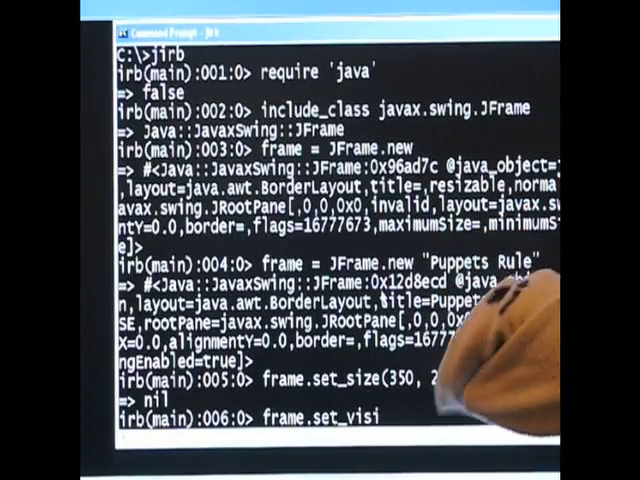